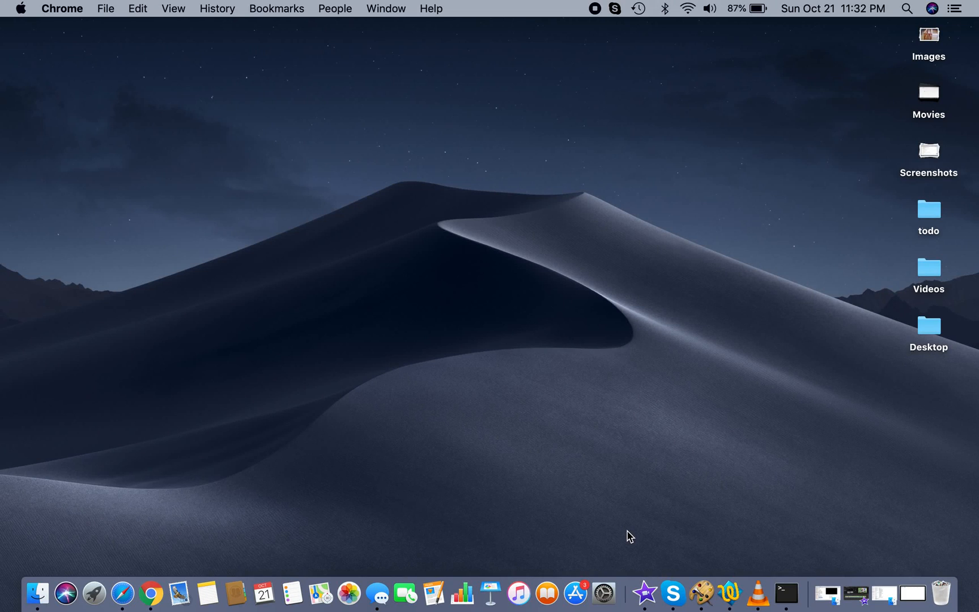
mouse_move(619, 464)
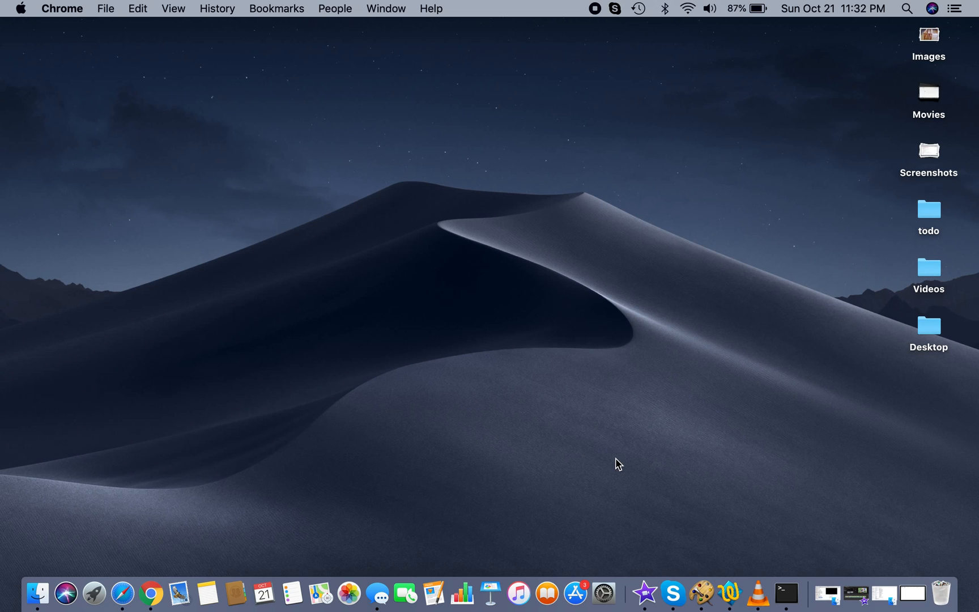
mouse_move(140, 556)
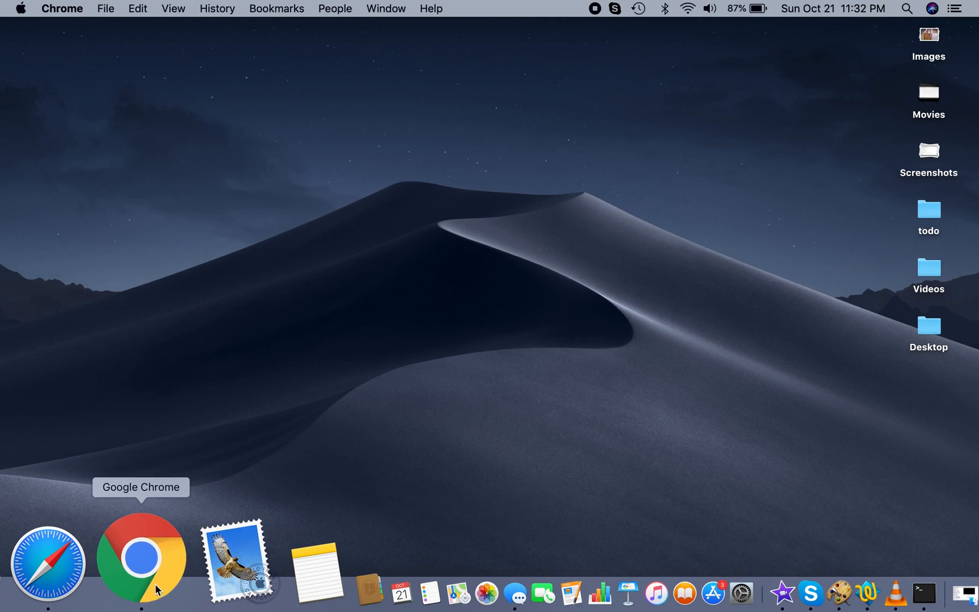
Step: Launch Chrome from the Dock, landing on the Safe Finder search page
click(141, 557)
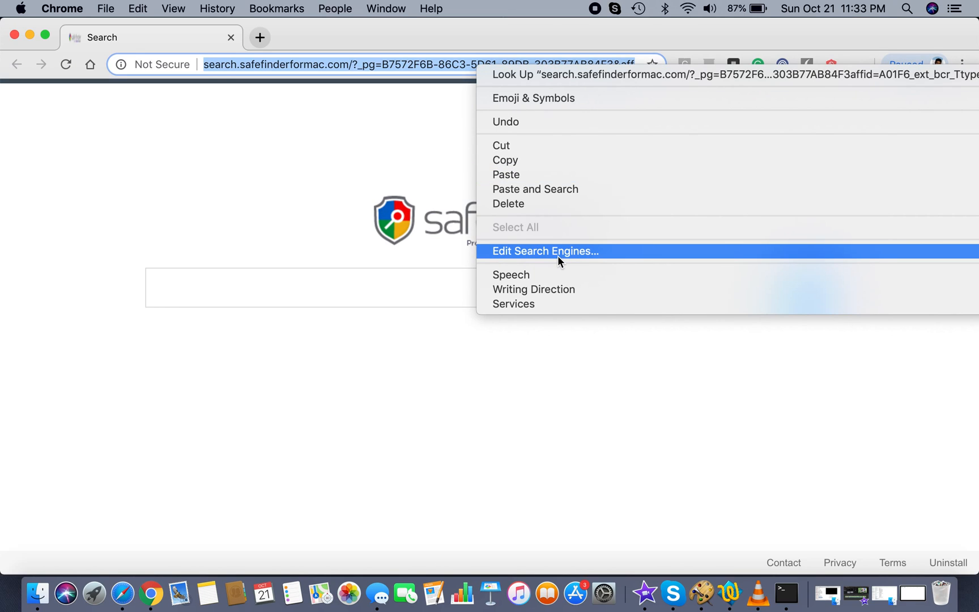
Step: Choose Edit Search Engines to reach Manage search engines, where SpeedIdea controls pridarab.com
click(545, 251)
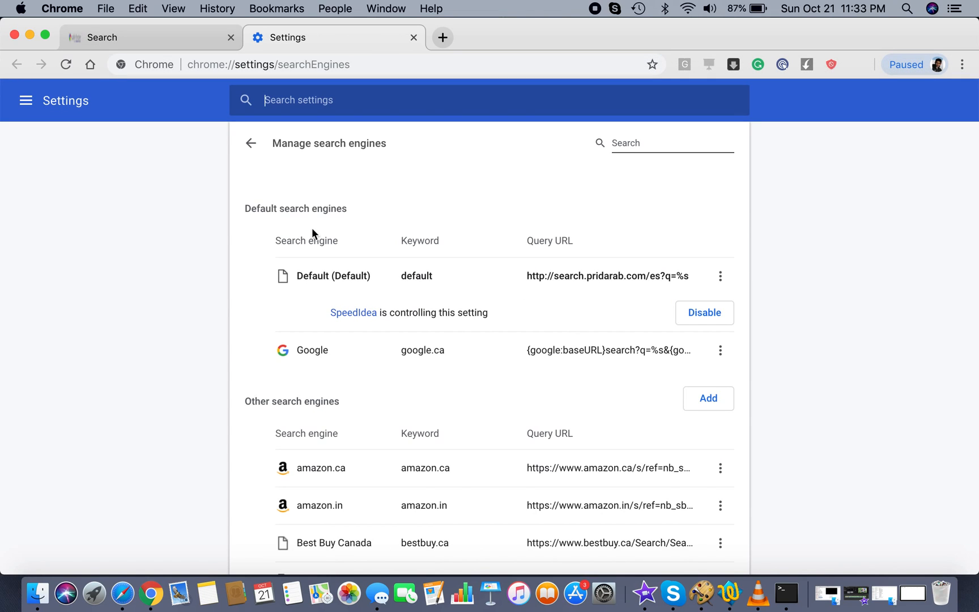
mouse_move(137, 192)
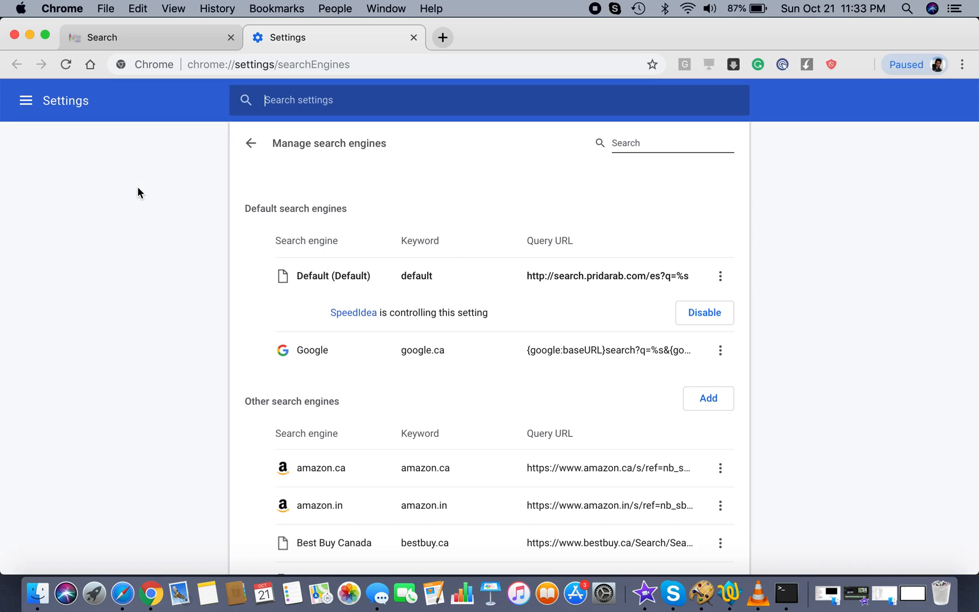
mouse_move(138, 282)
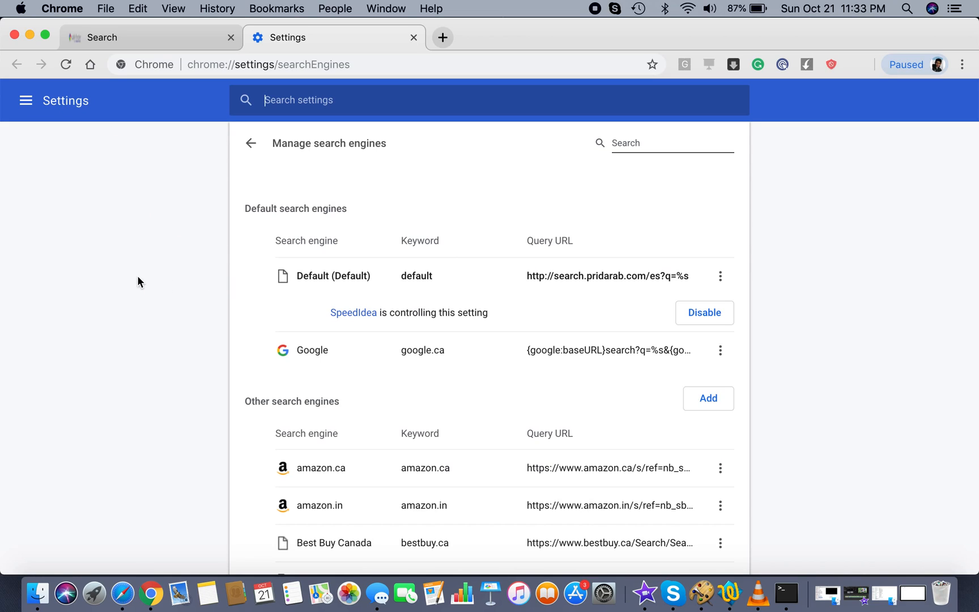
mouse_move(356, 276)
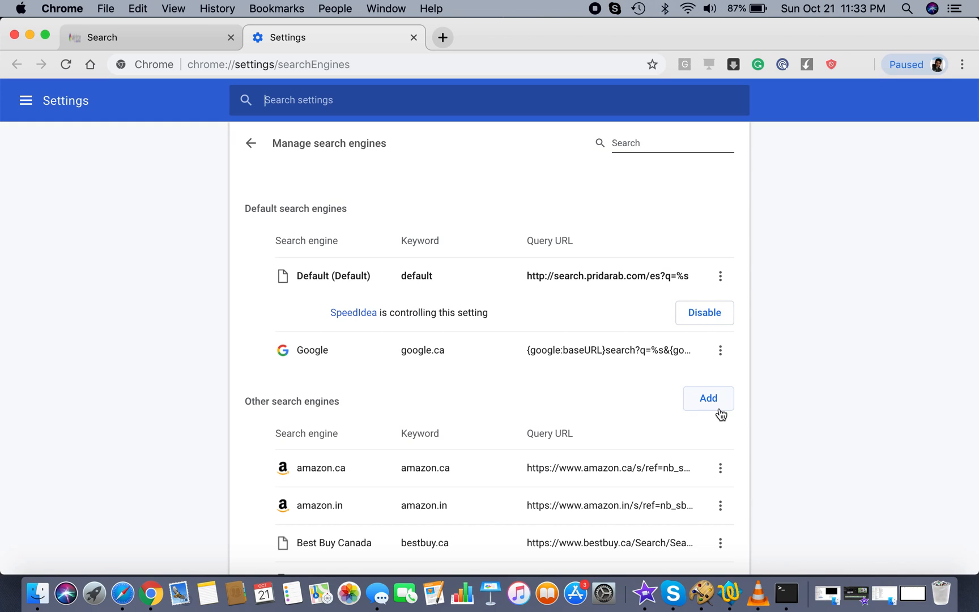
mouse_move(964, 64)
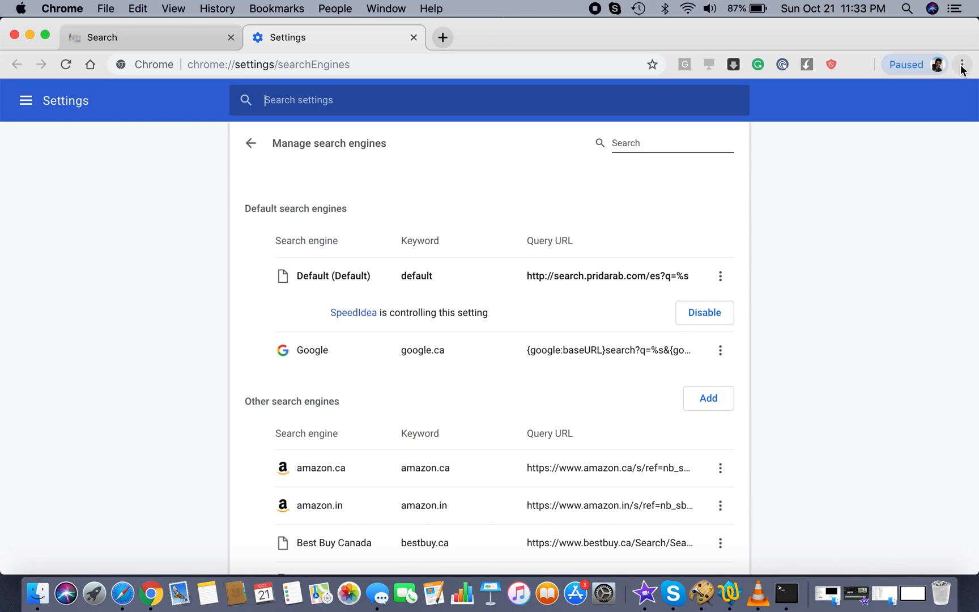
click(963, 65)
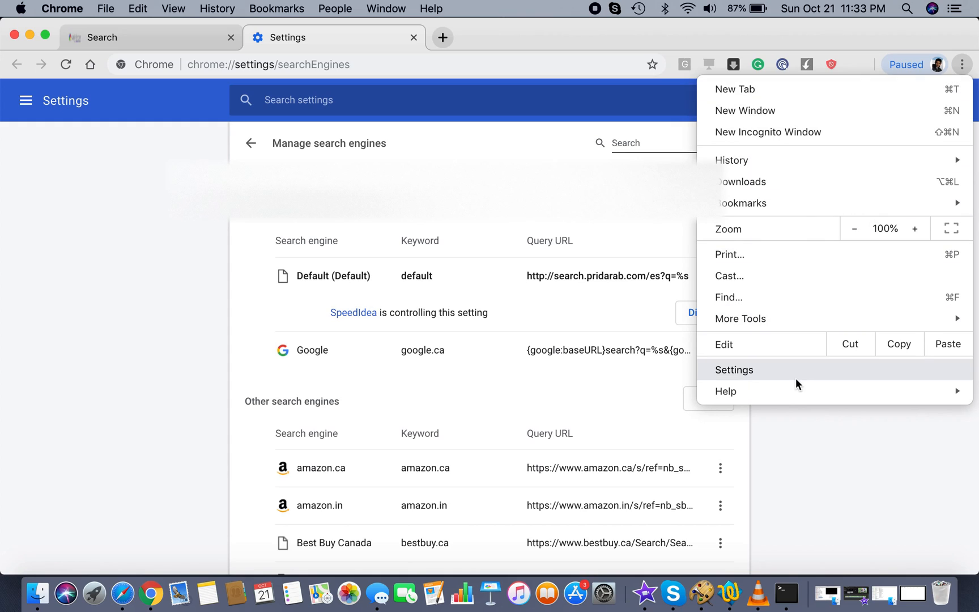
click(734, 368)
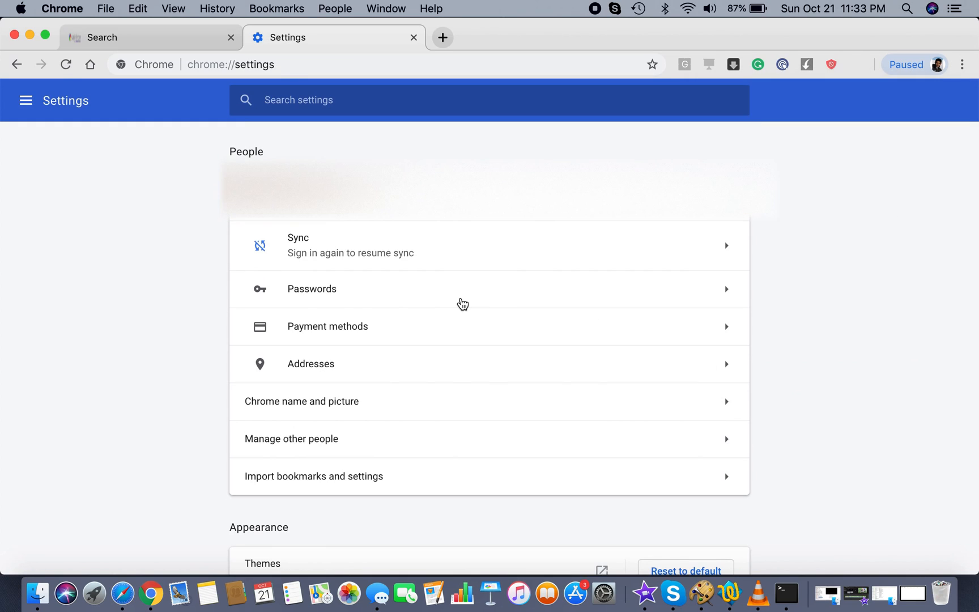
mouse_move(422, 362)
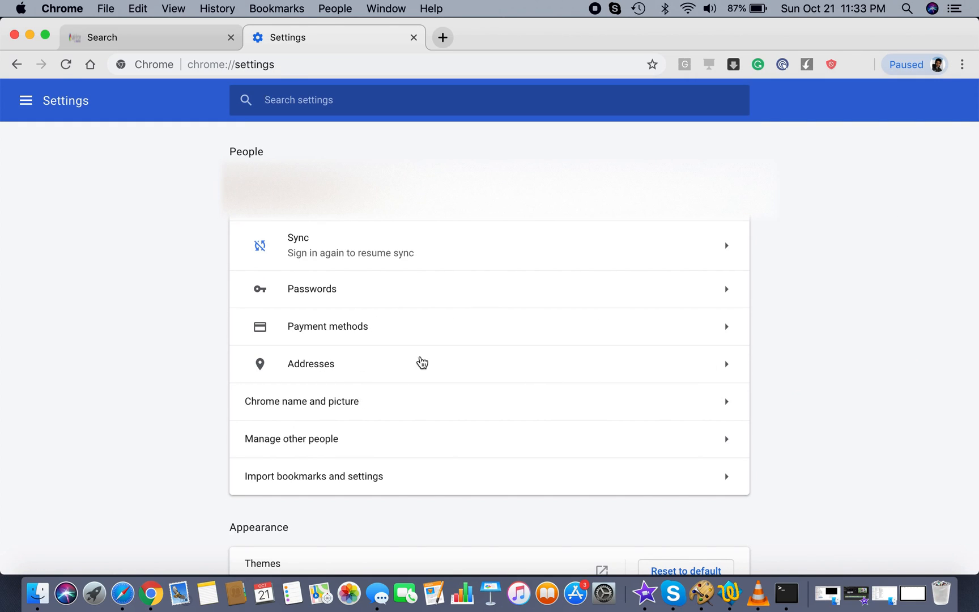
text(manage)
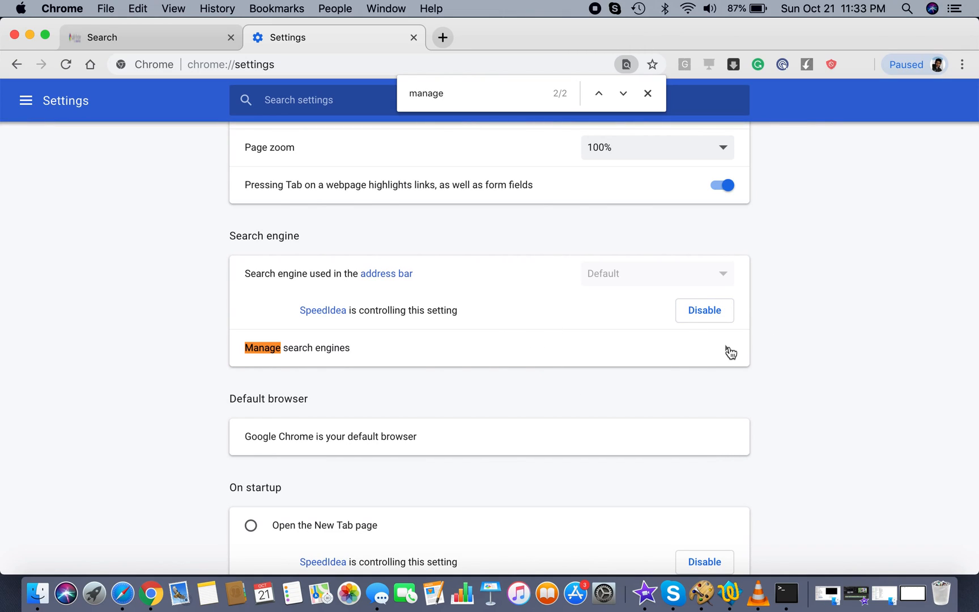
click(262, 348)
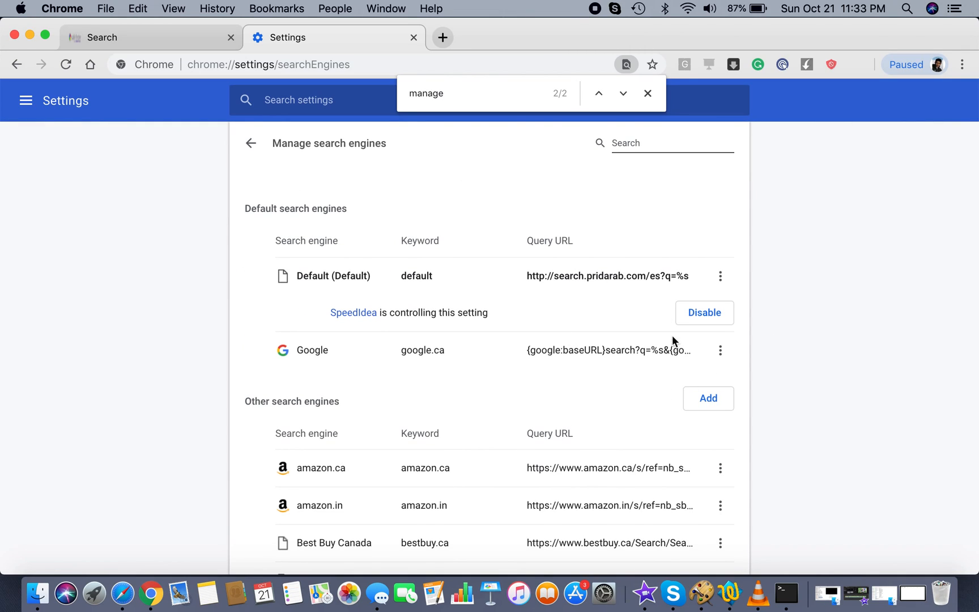
Step: Dismiss the find bar, confirm a new tab still opens Safe Finder, and return to Settings
click(647, 93)
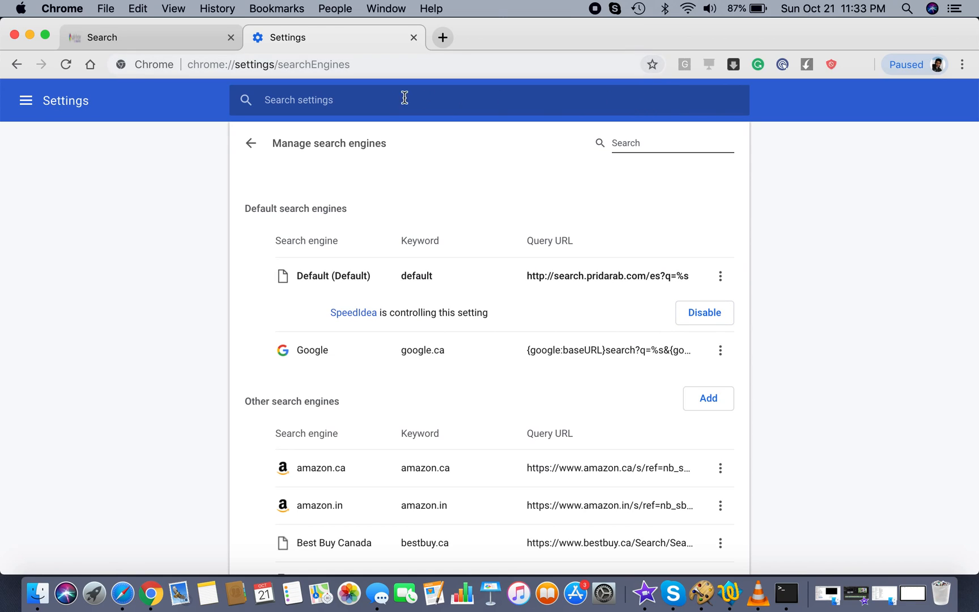
right_click(290, 64)
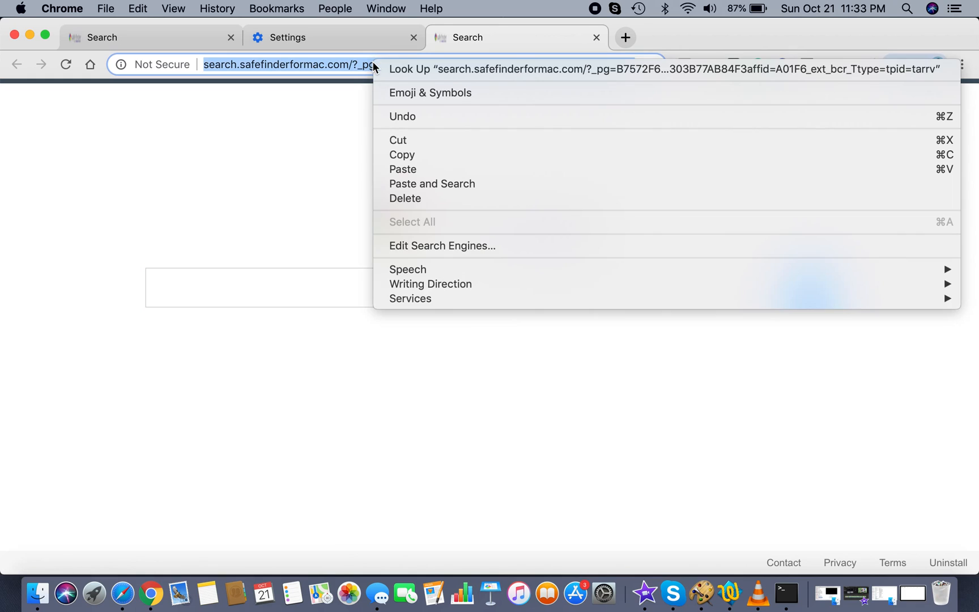
click(441, 245)
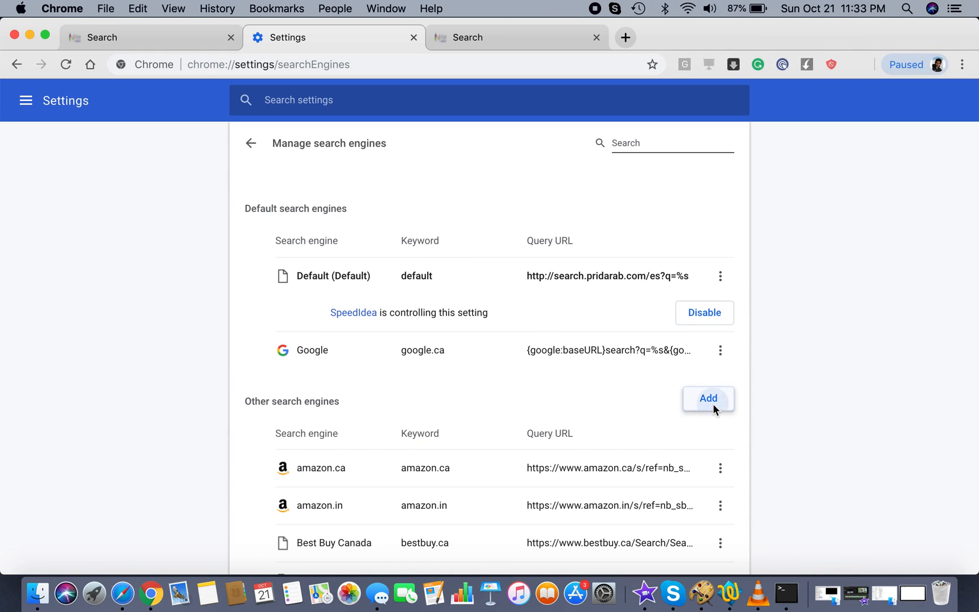
Step: Open and cancel the Add search engine dialog, leaving Google (Default) as the default engine
click(708, 398)
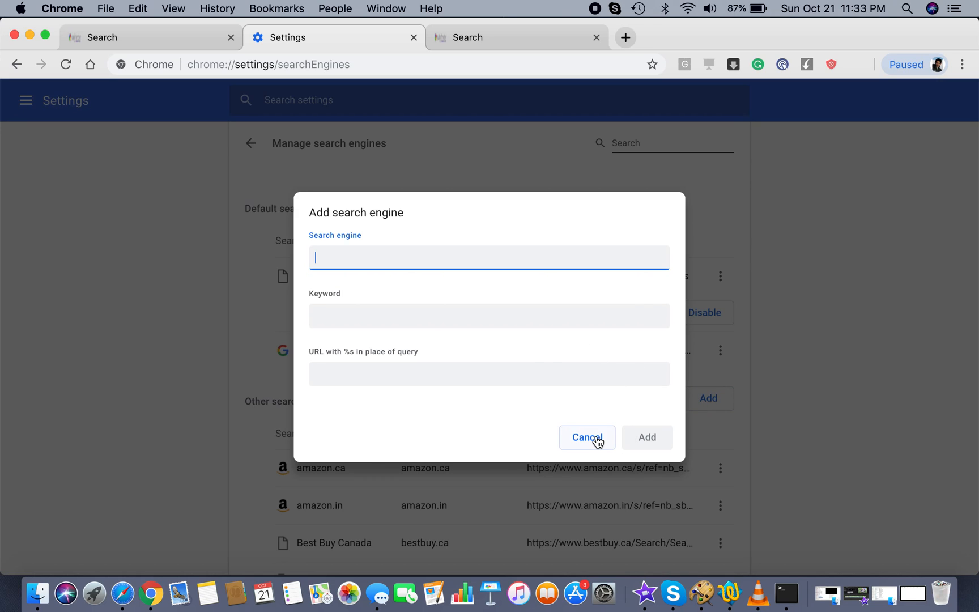
click(587, 436)
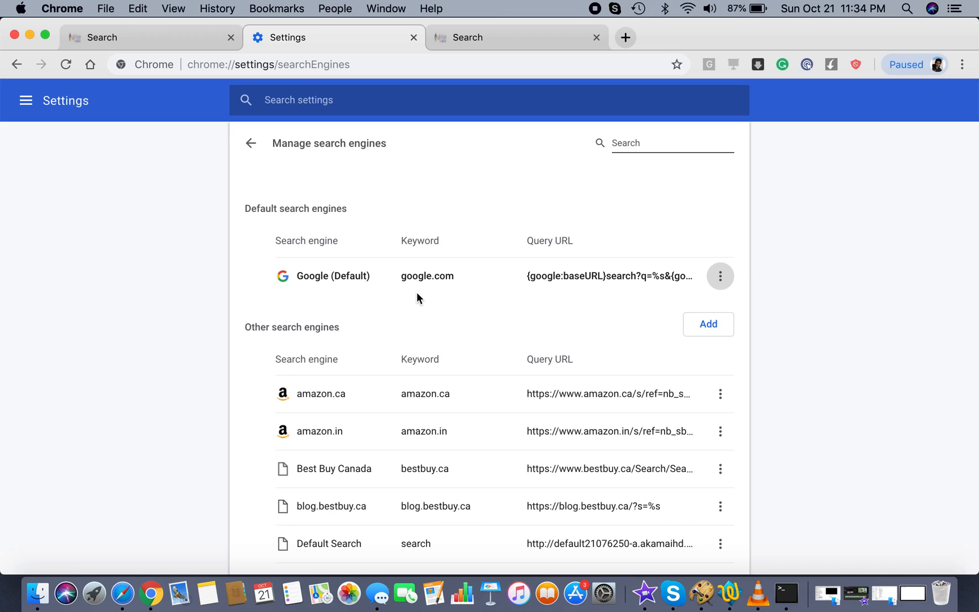
mouse_move(597, 34)
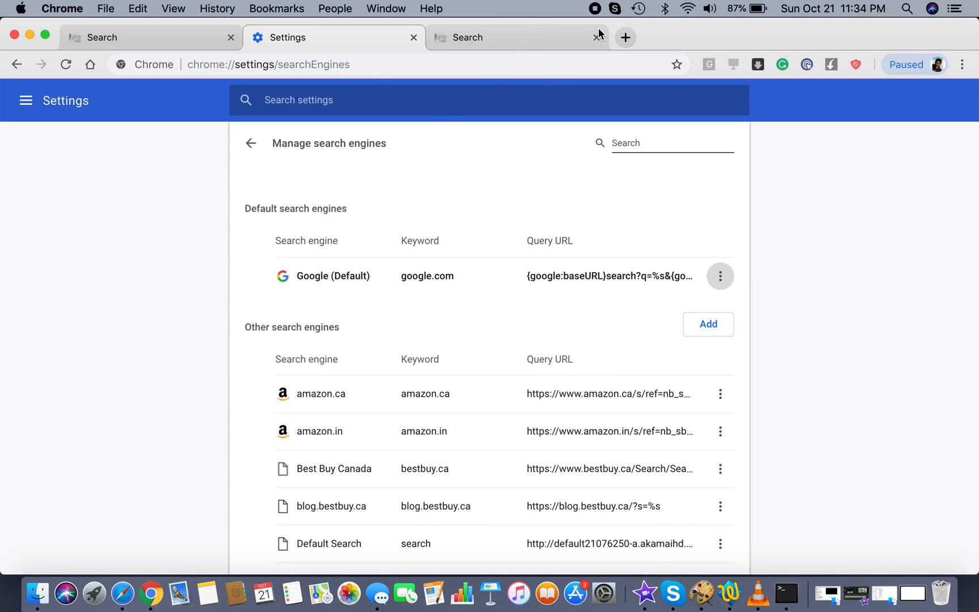
Step: Close the extra Settings and Safe Finder Search tabs, keeping one Google New Tab
click(625, 38)
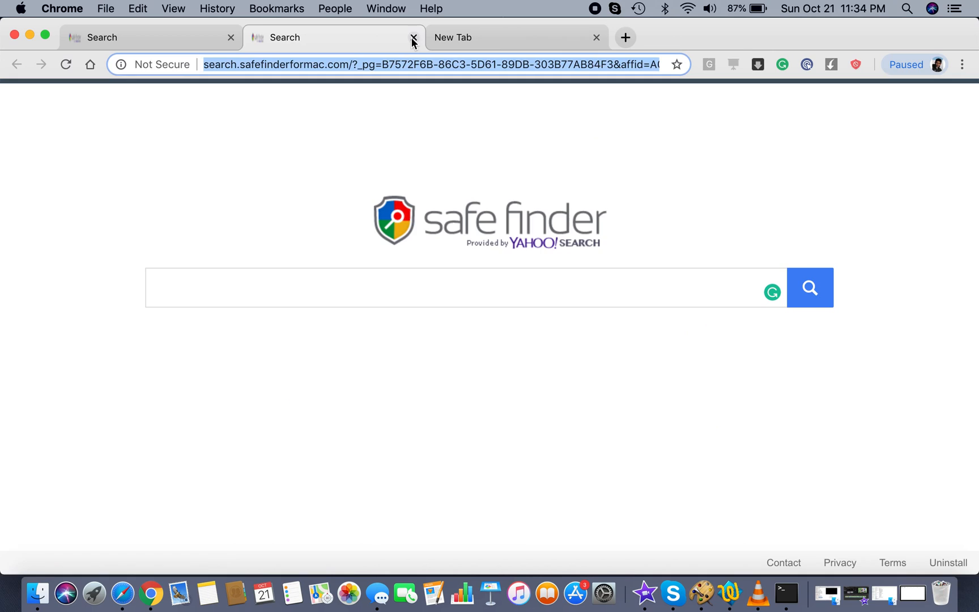
click(412, 38)
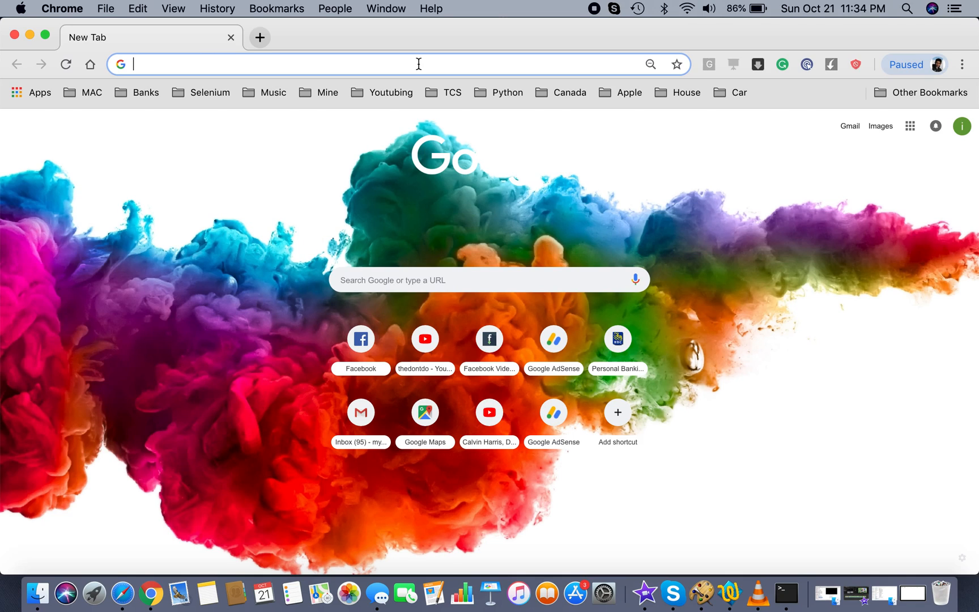
mouse_move(515, 5)
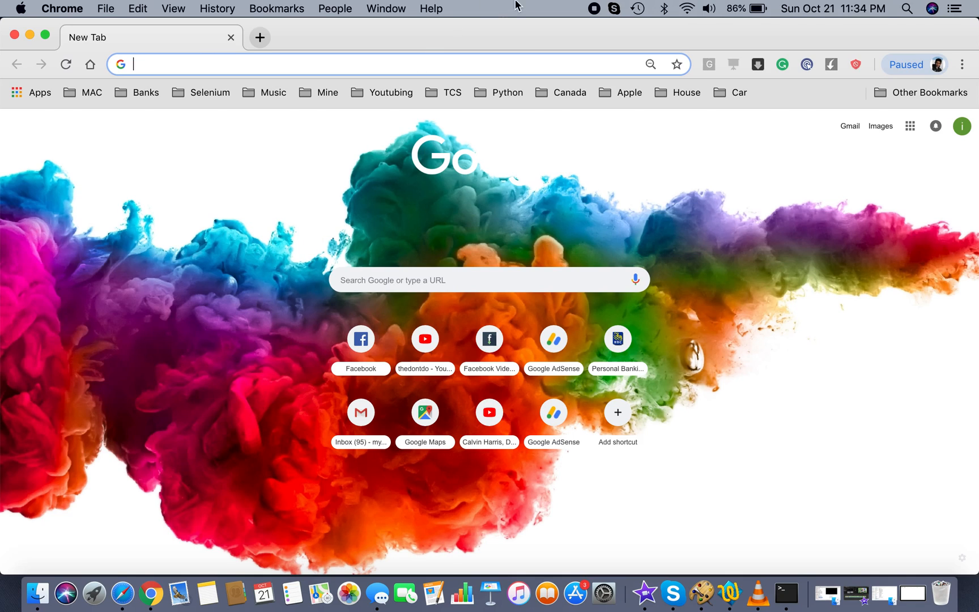
mouse_move(592, 15)
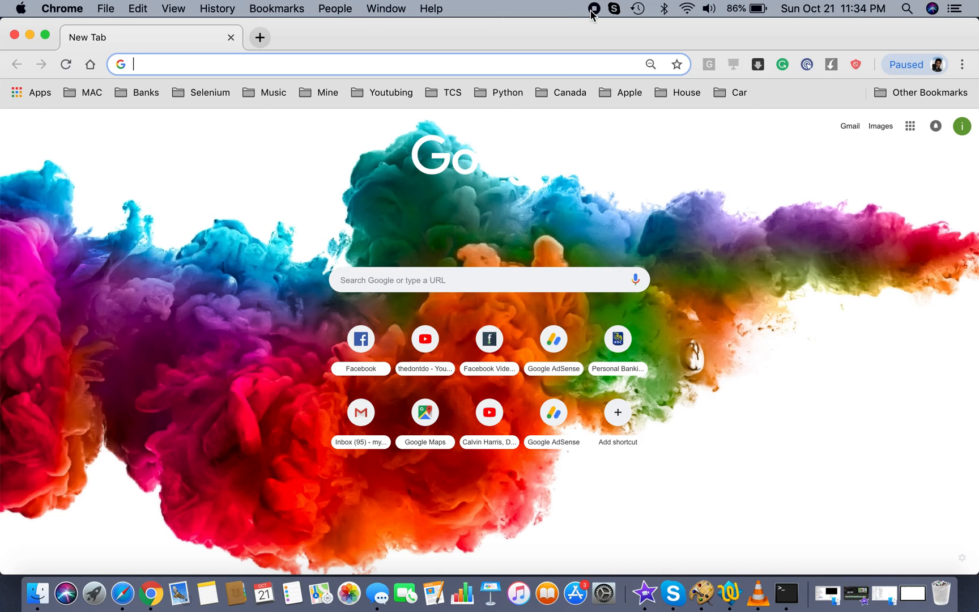